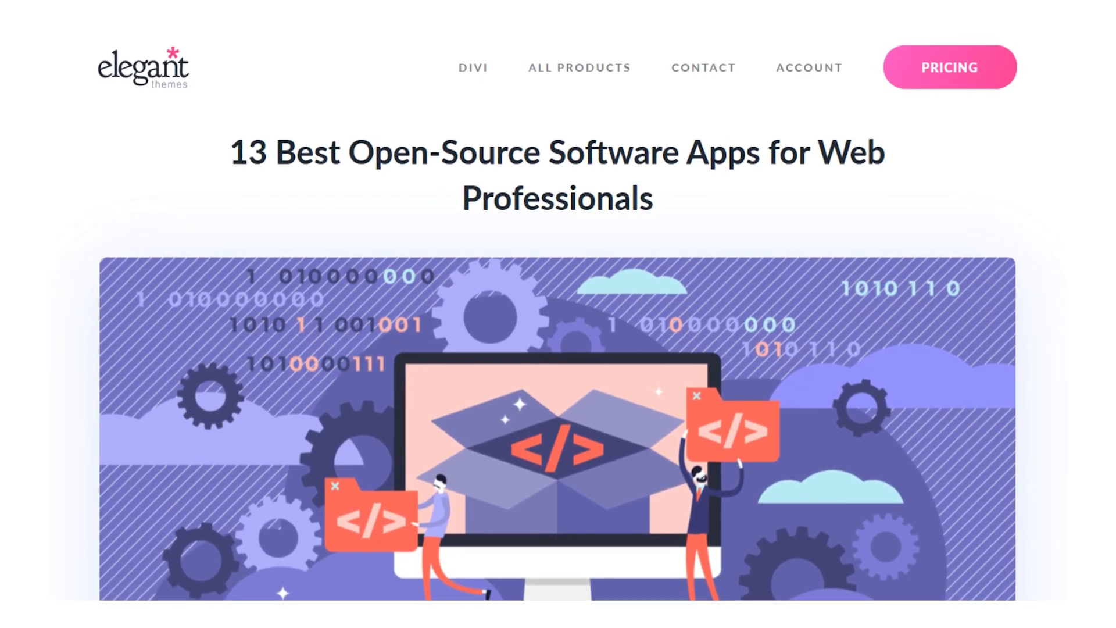
- Scroll down the Firefox Quantum Developer Edition download page to see its feature sections
scroll("down", 3)
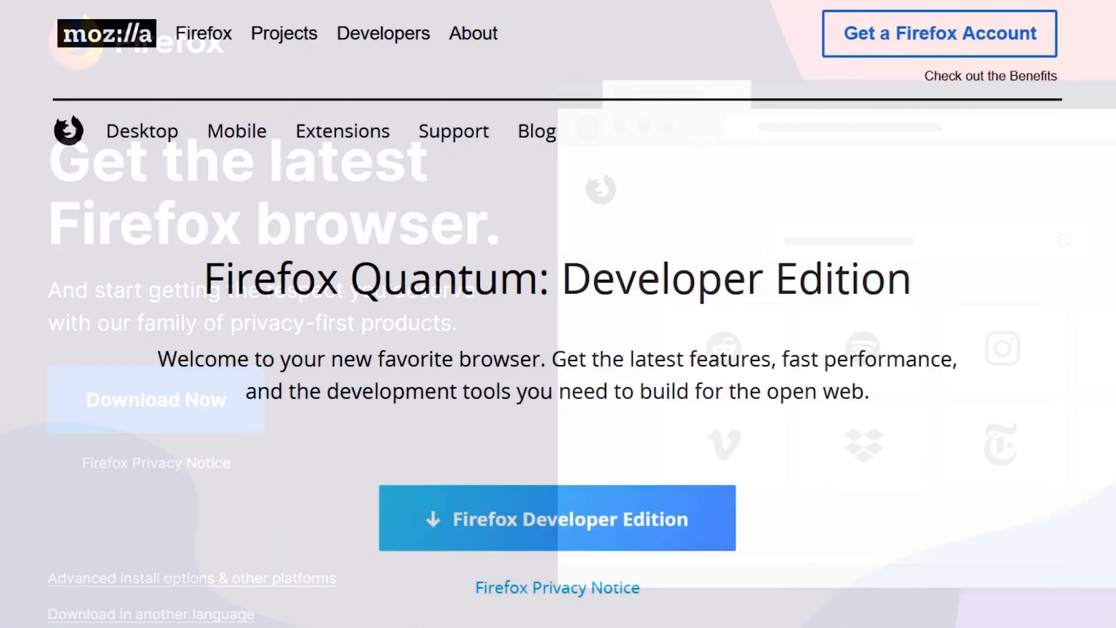
scroll("down", 3)
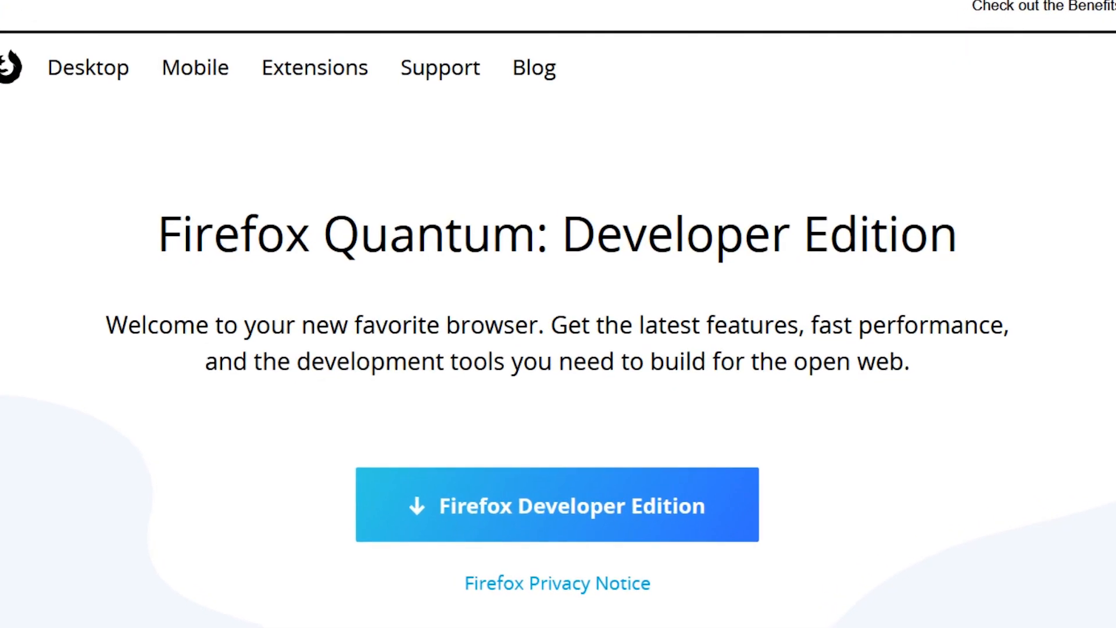
scroll("down", 3)
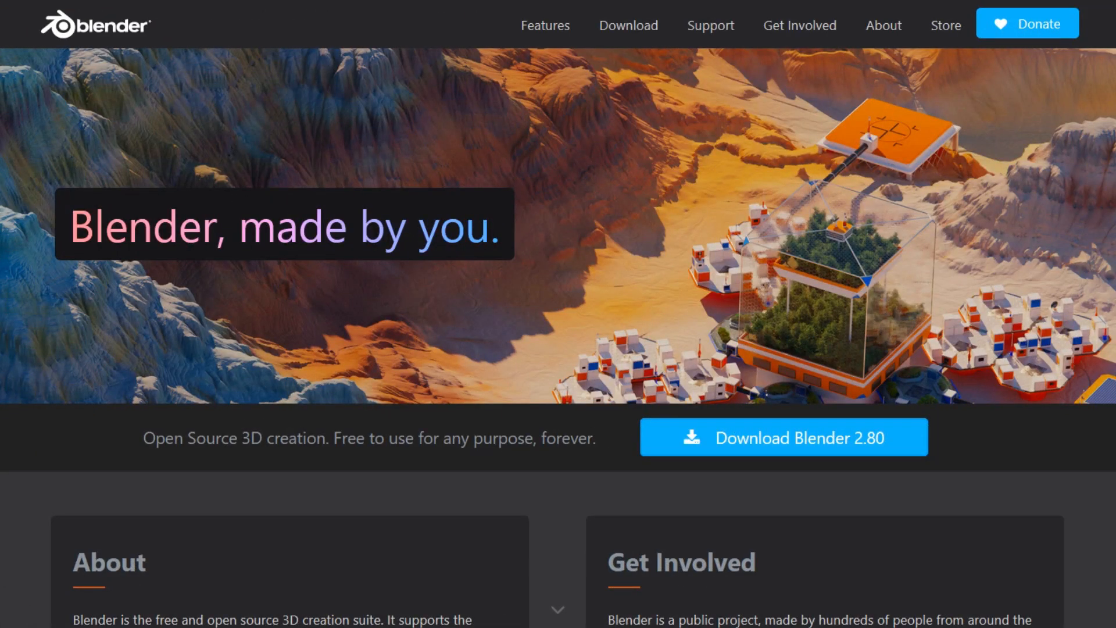
- Scroll down the blender.org homepage past the Blender 2.80 download banner
scroll("down", 3)
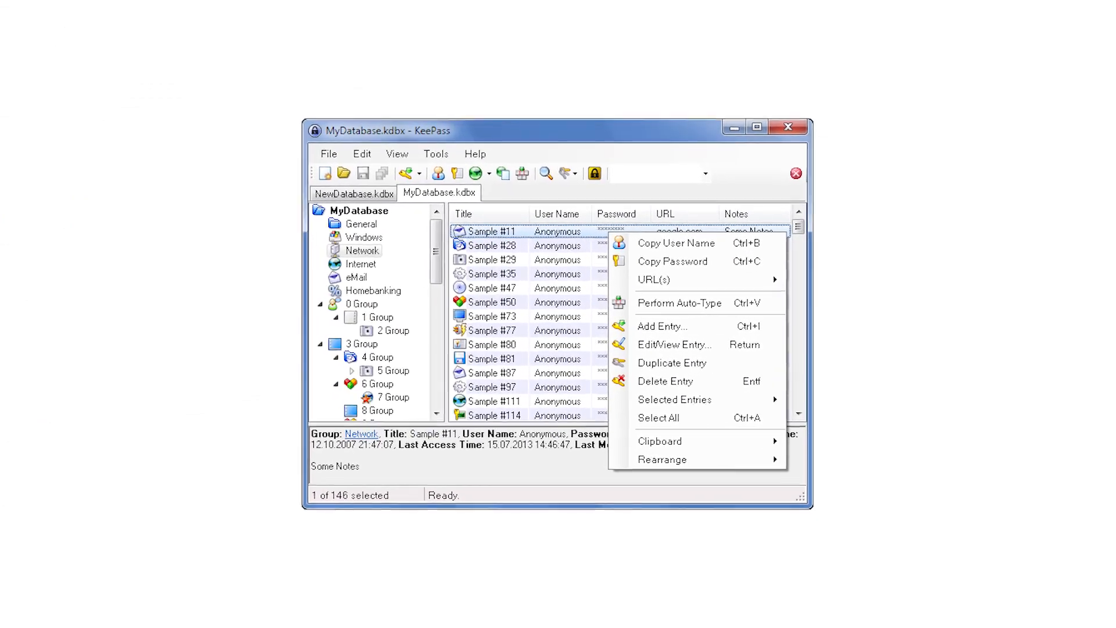
- Show the KeePass entry context menu and Add Entry dialog, then land on libreoffice.org
left_click(663, 325)
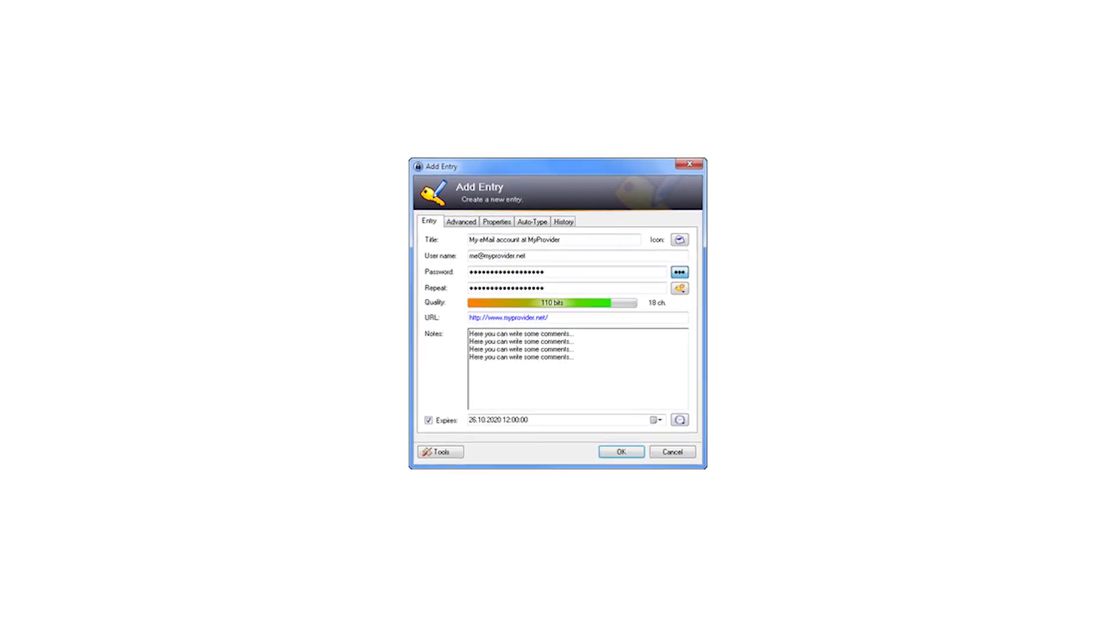
left_click(677, 288)
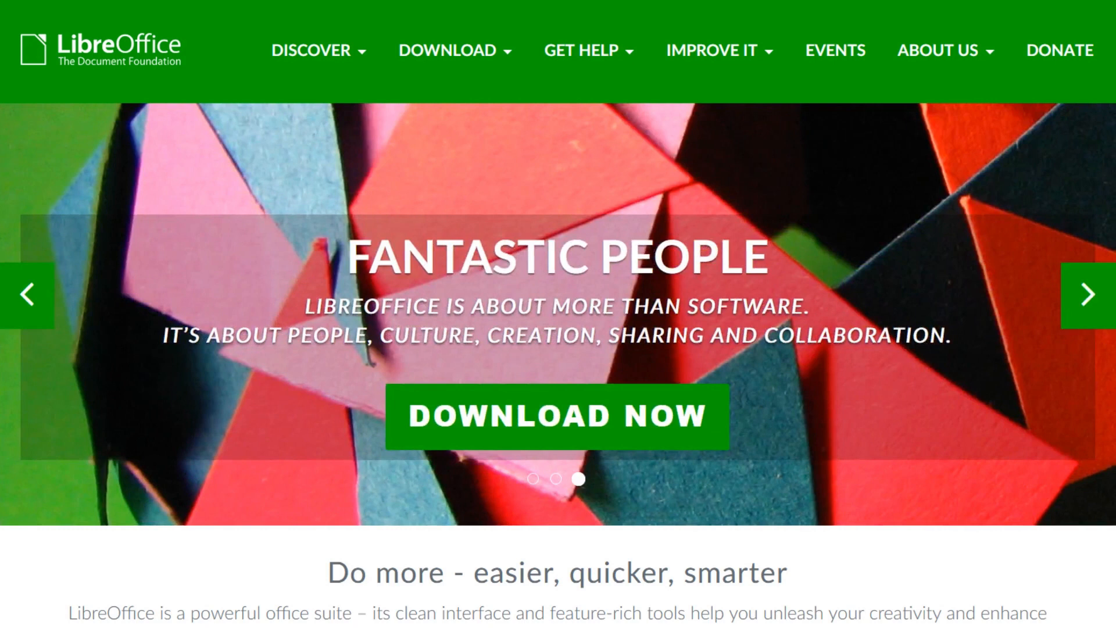
left_click(557, 416)
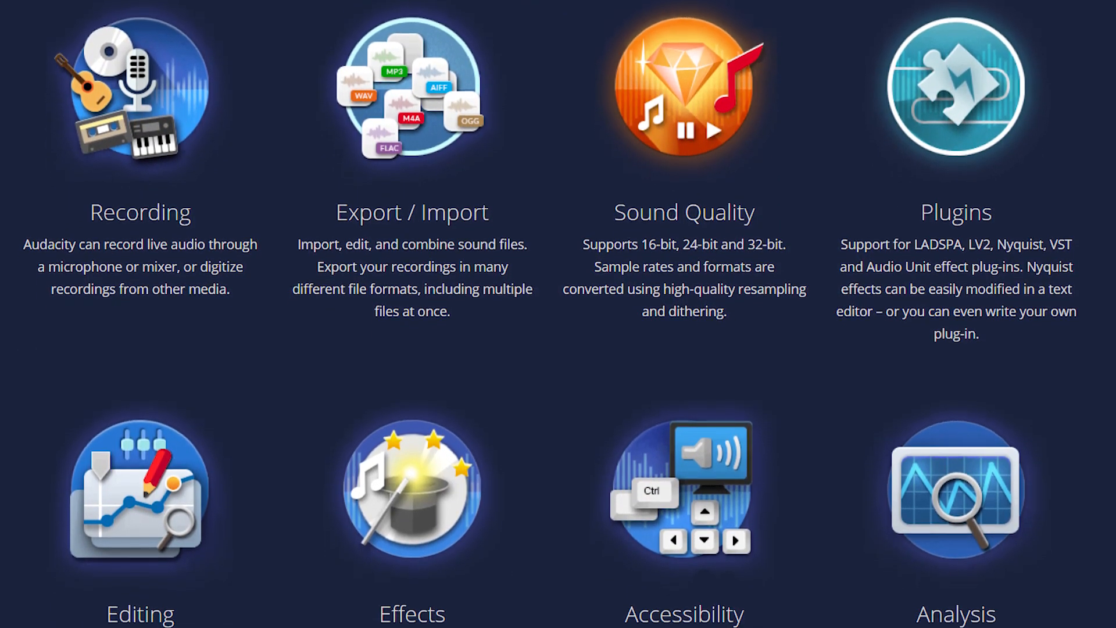
- Scroll through Audacity's recording, editing and effects feature grid
scroll("down", 3)
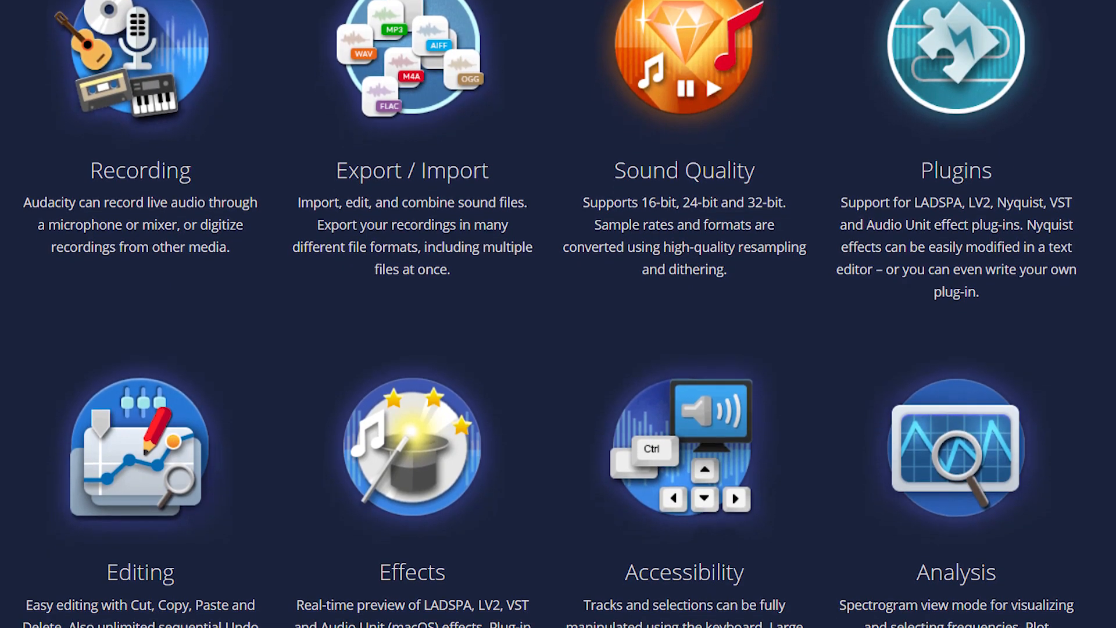
scroll("down", 3)
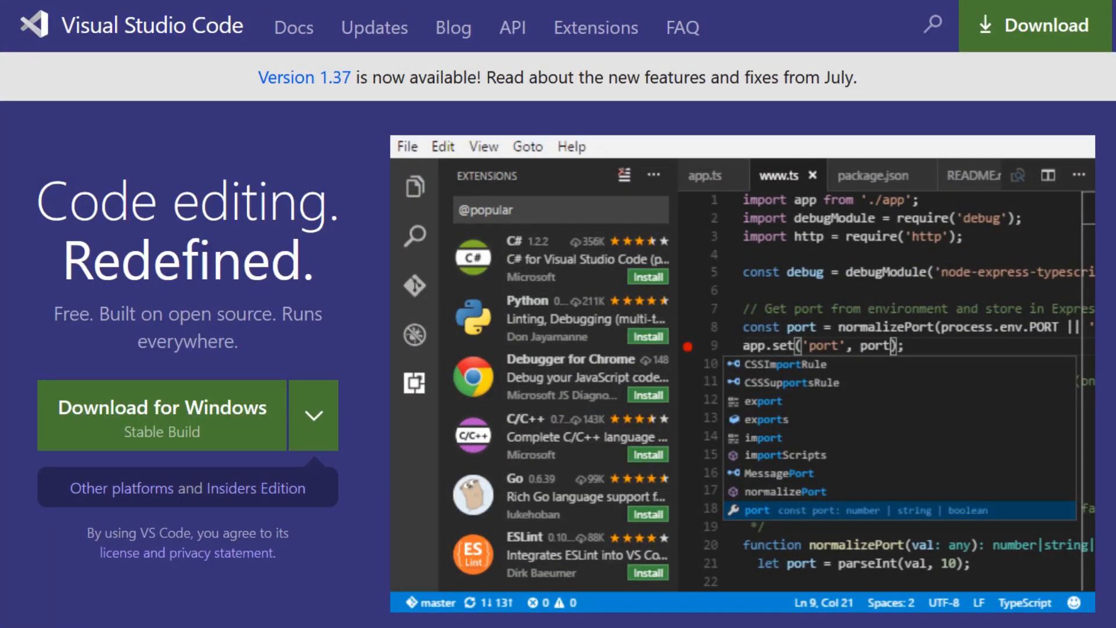
- Scroll down code.visualstudio.com through the debugging, Git and extensions sections
scroll("down", 3)
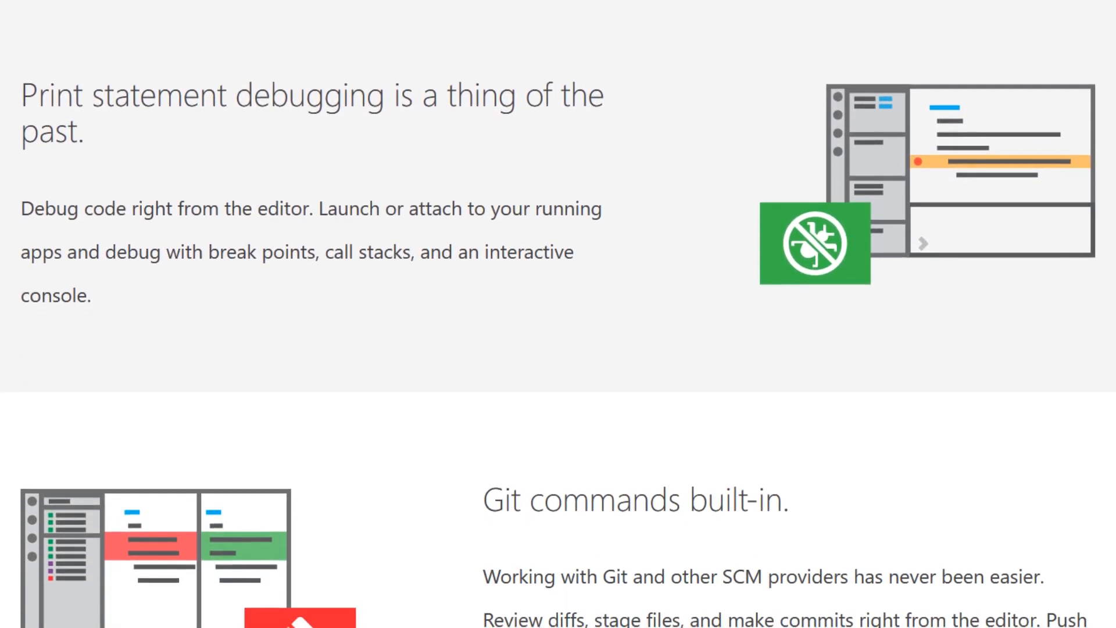
scroll("down", 3)
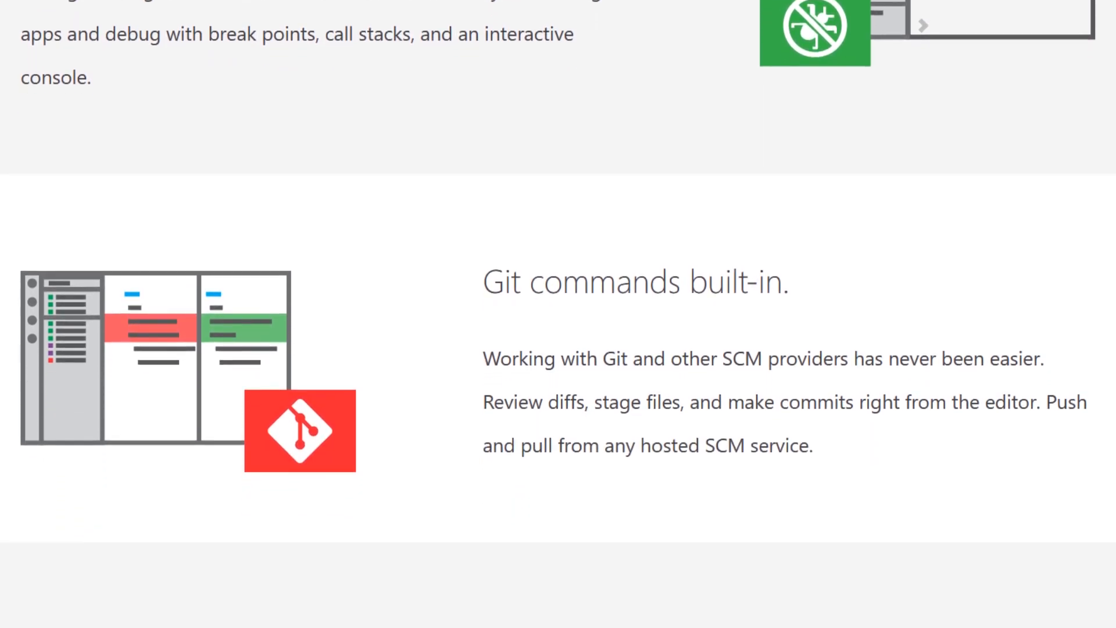
scroll("down", 3)
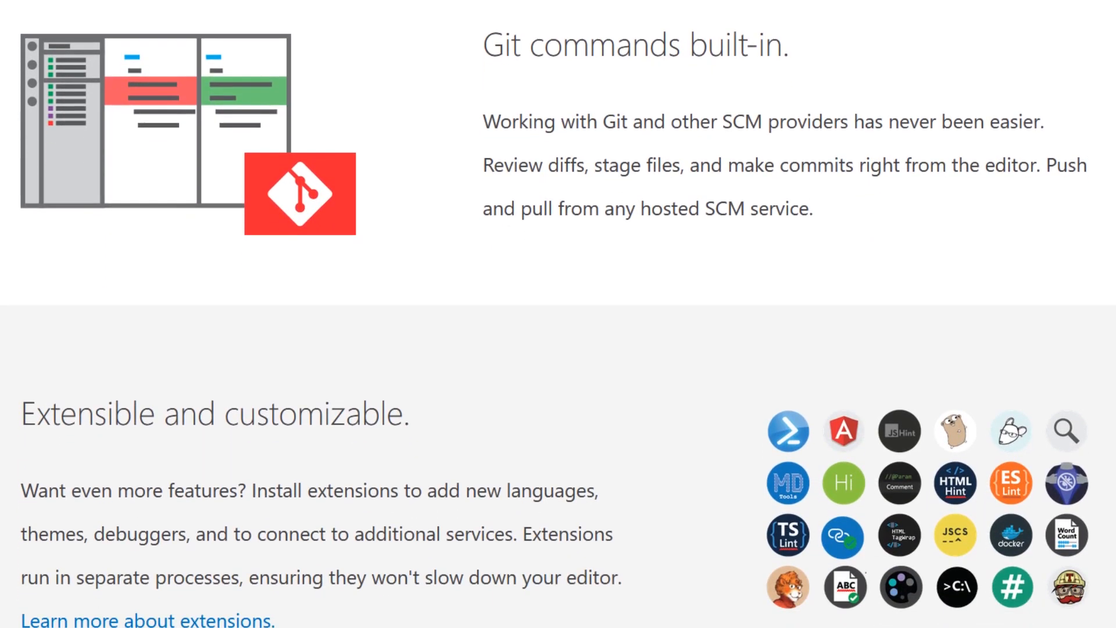
scroll("down", 3)
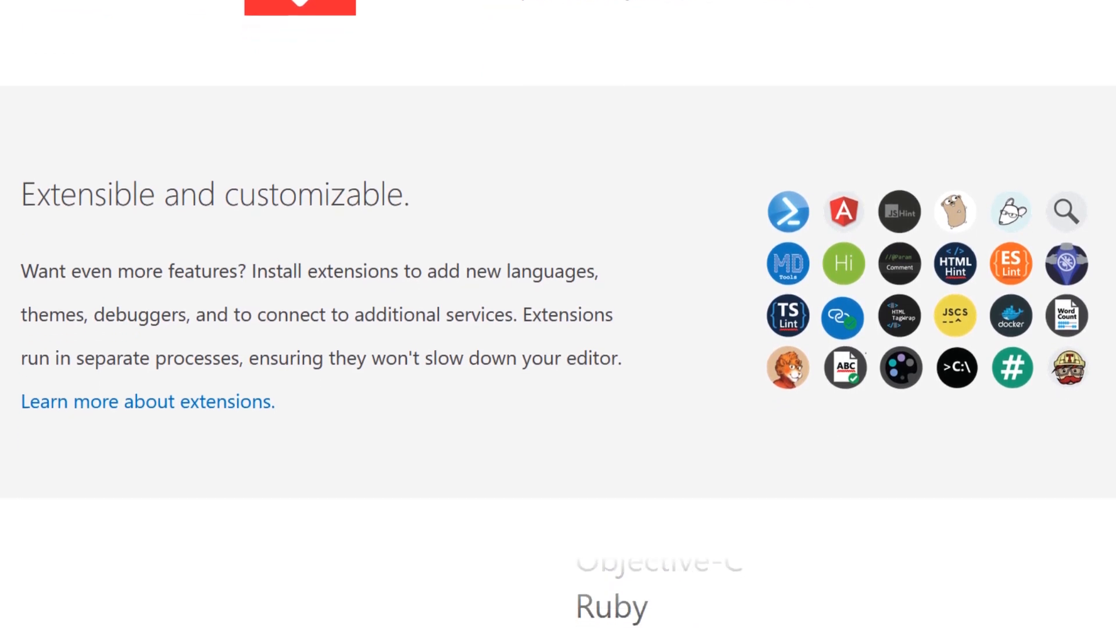
scroll("down", 3)
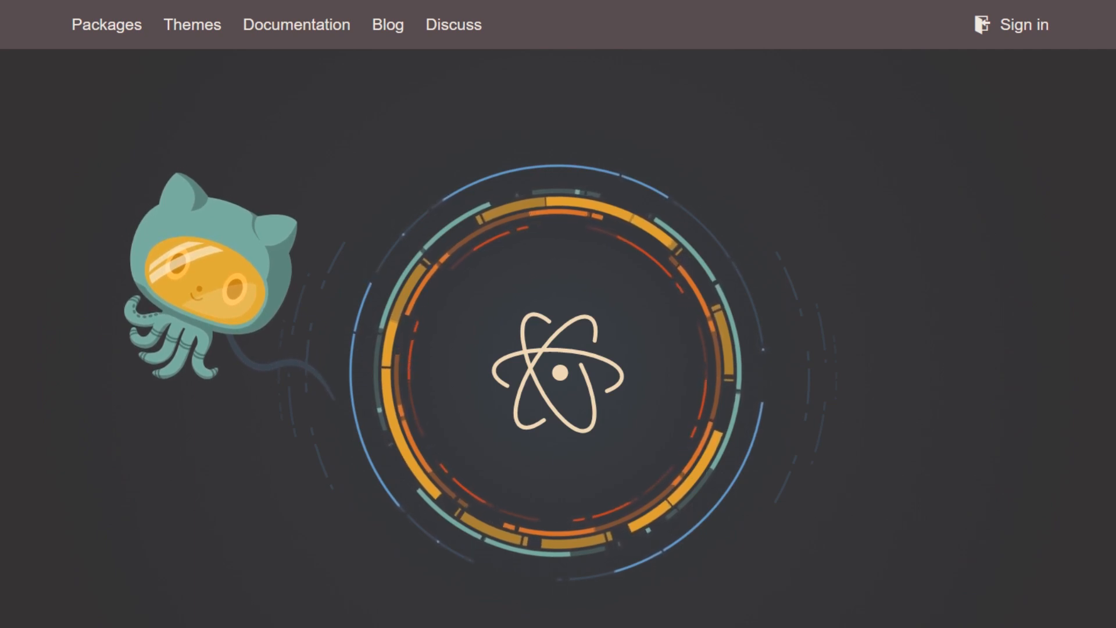
- Scroll down the Atom homepage
scroll("down", 3)
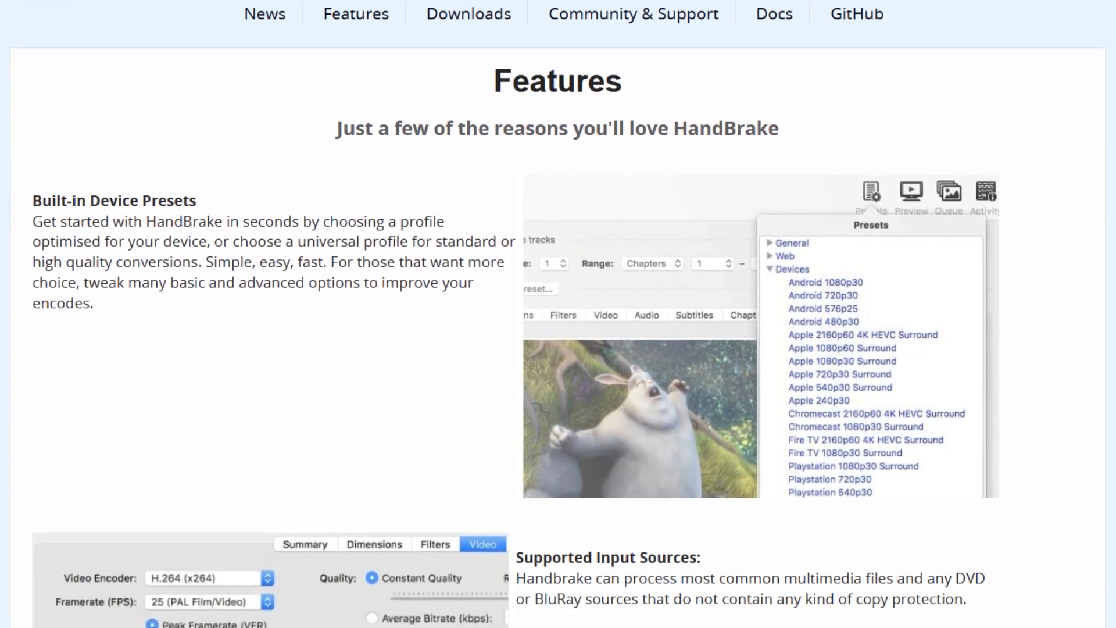
- Scroll through HandBrake's Features list of device presets, input sources and outputs
scroll("down", 3)
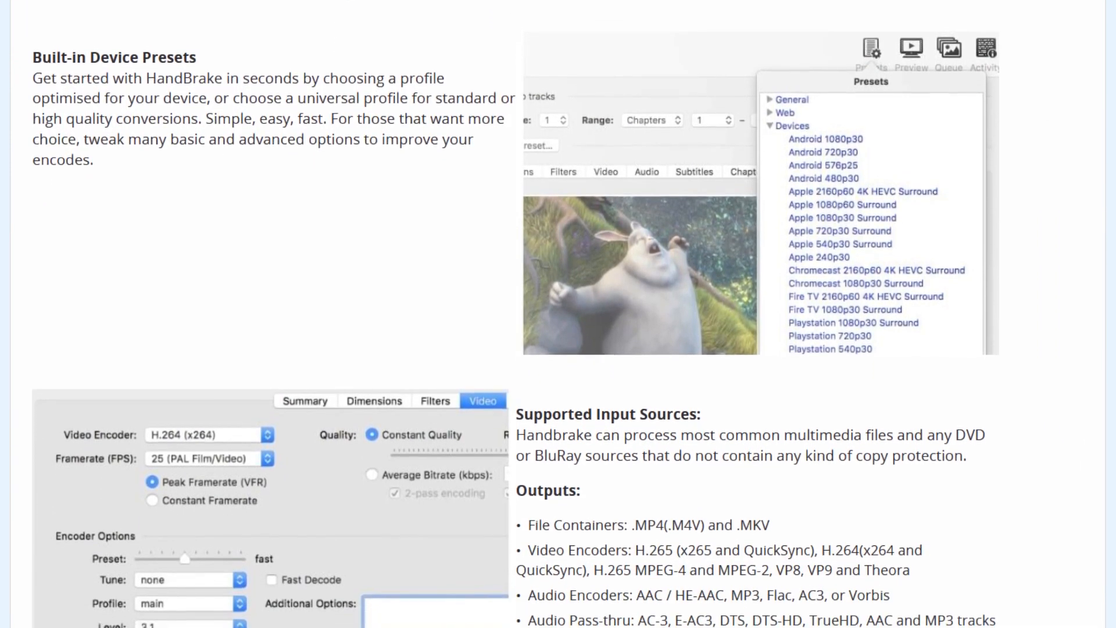
scroll("down", 3)
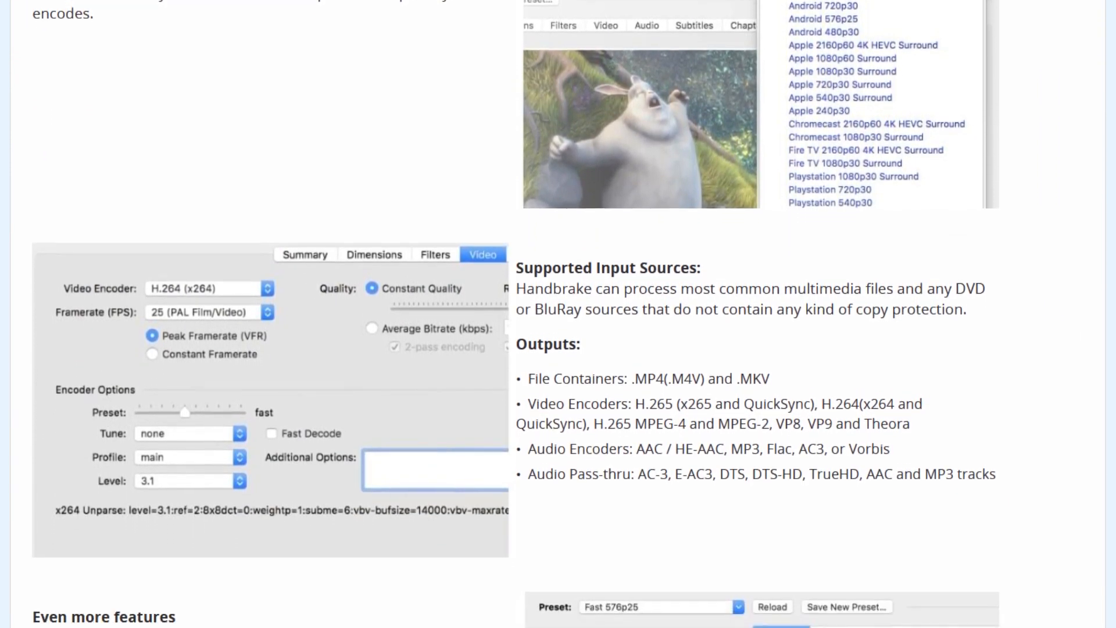
scroll("down", 3)
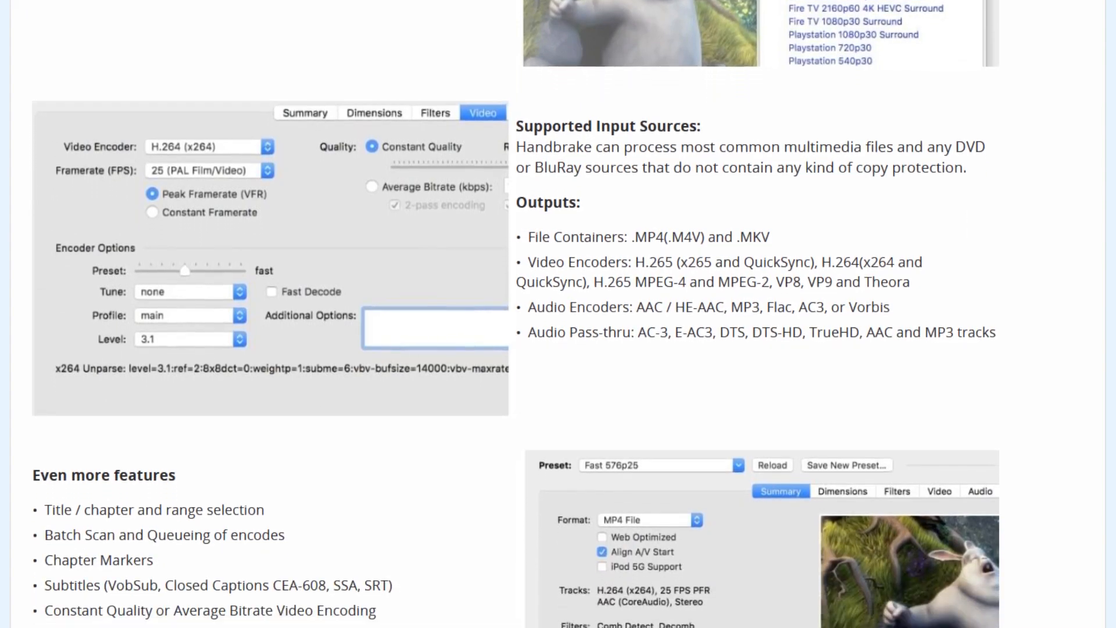
scroll("down", 3)
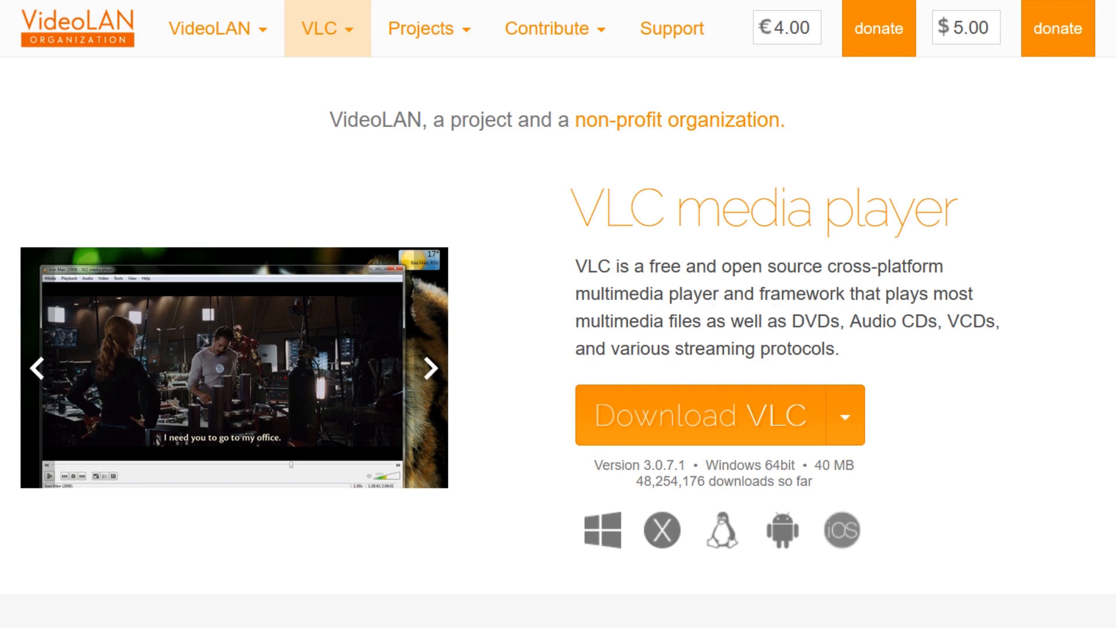
- Scroll down the VideoLAN VLC 3.0.7.1 page before moving on to Greenshot
scroll("down", 3)
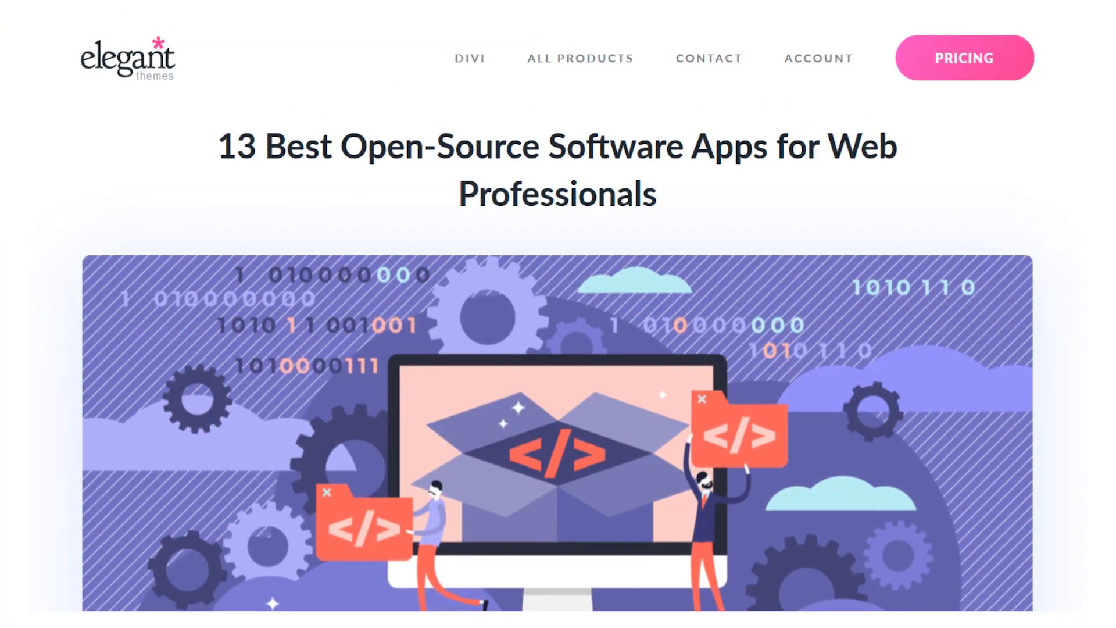
scroll("down", 3)
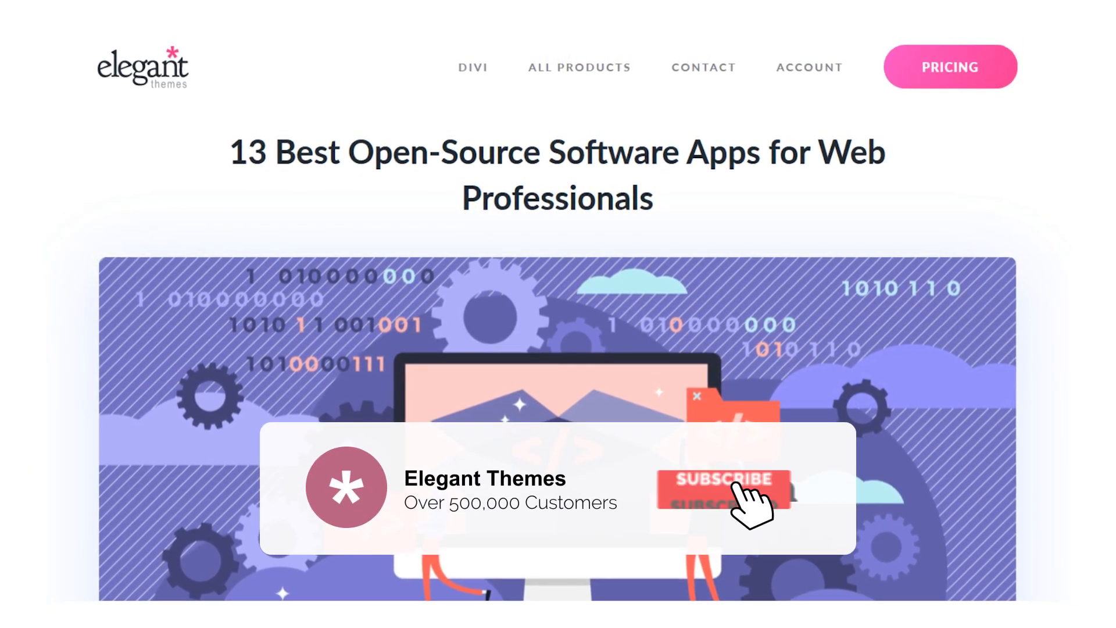
left_click(722, 491)
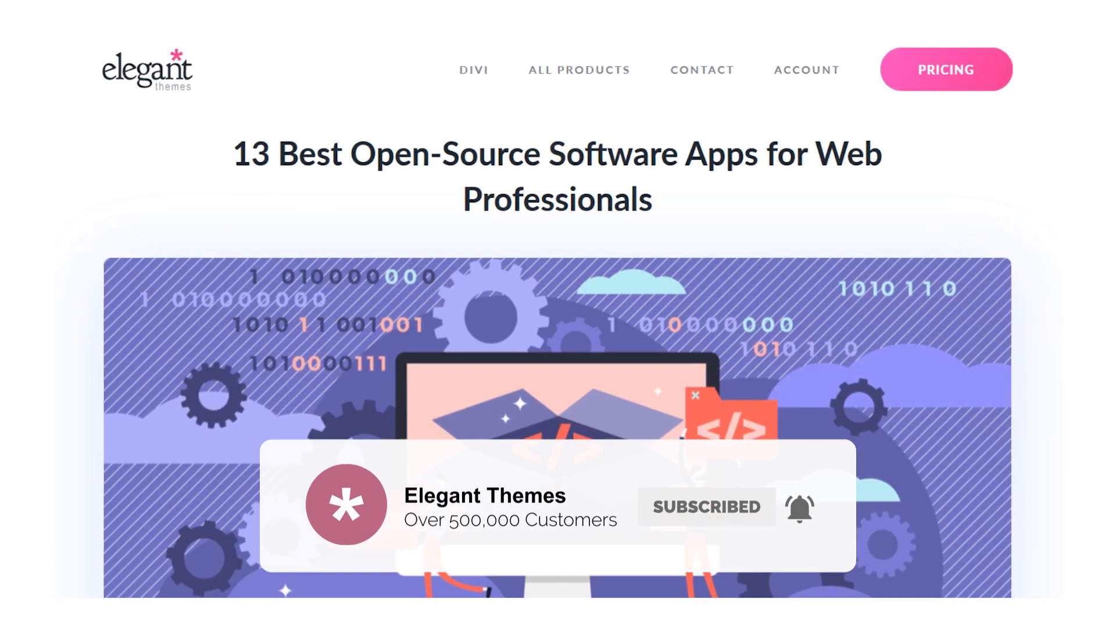